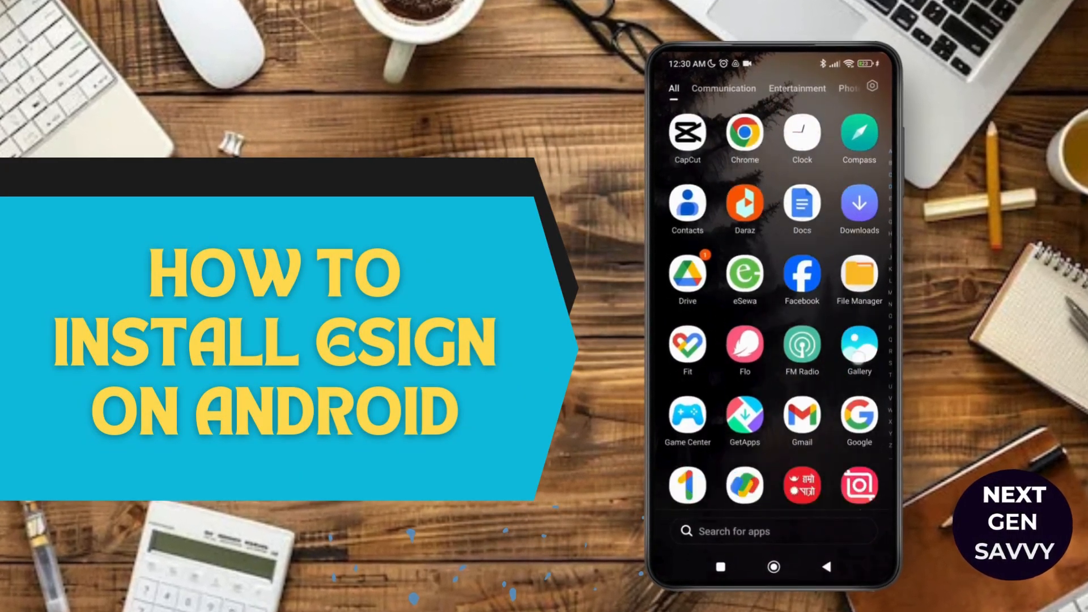
- Scroll the app drawer and launch Chrome to its new-tab page
scroll("down", 3)
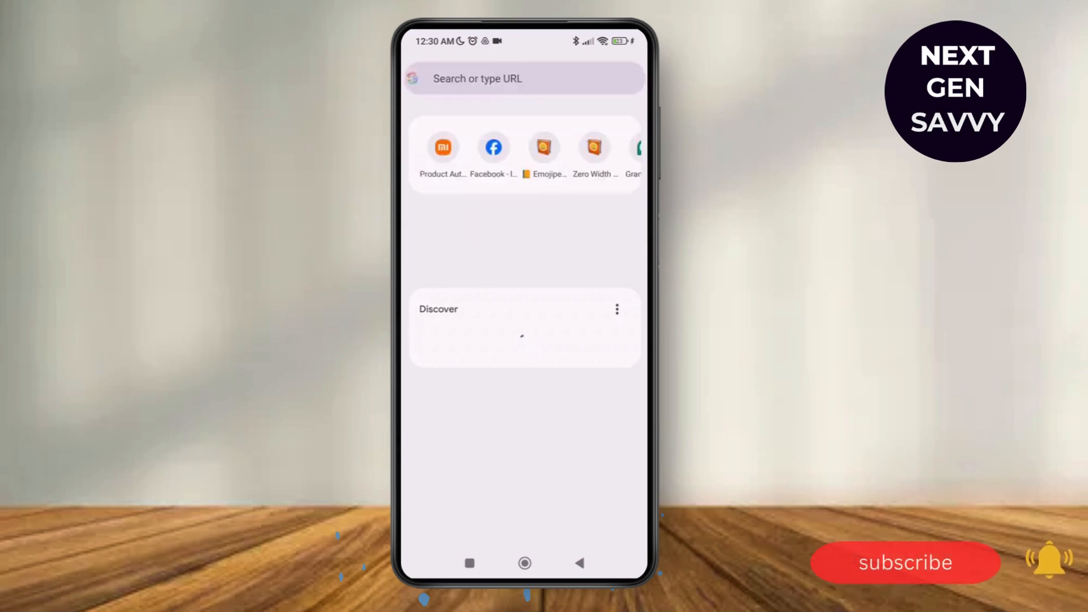
- Search Google for 'esign download ios' from the address bar
left_click(524, 78)
type("esign download ios")
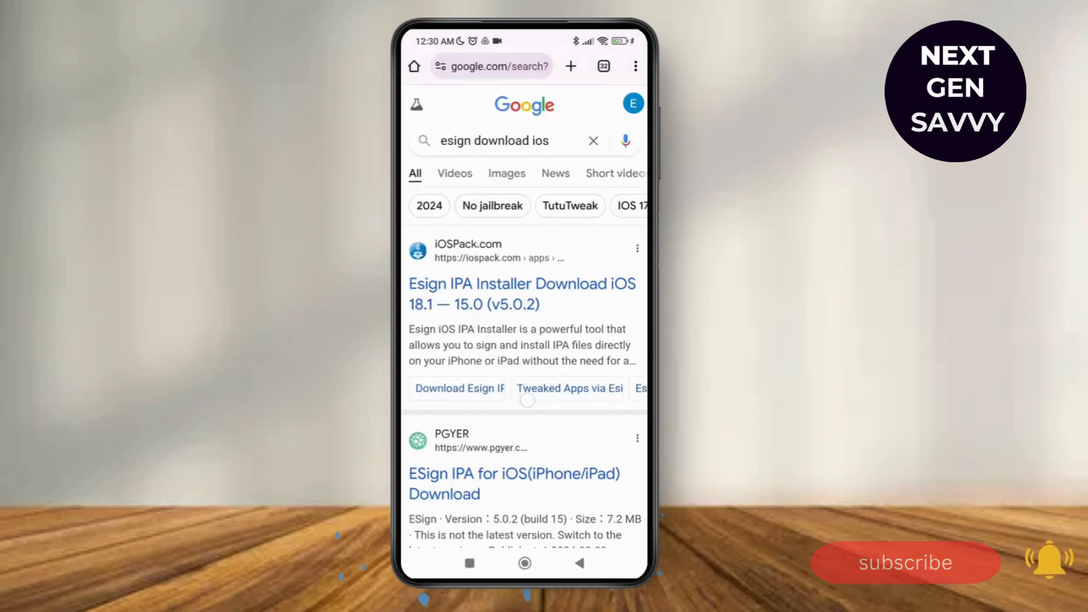
- Scroll through the search results, including iOSPack and PGYER download pages
scroll("down", 3)
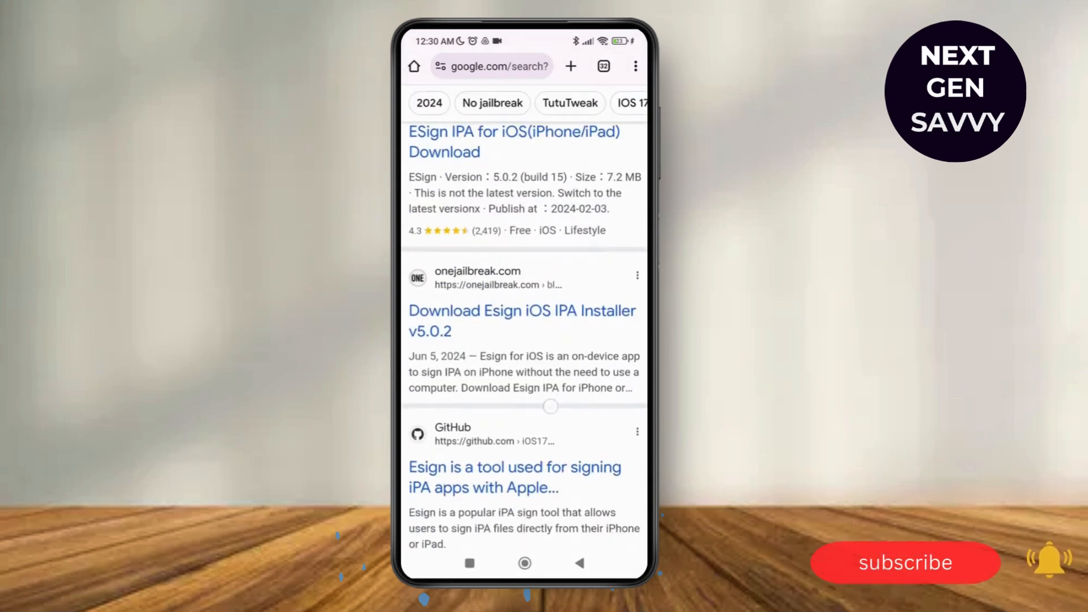
scroll("down", 3)
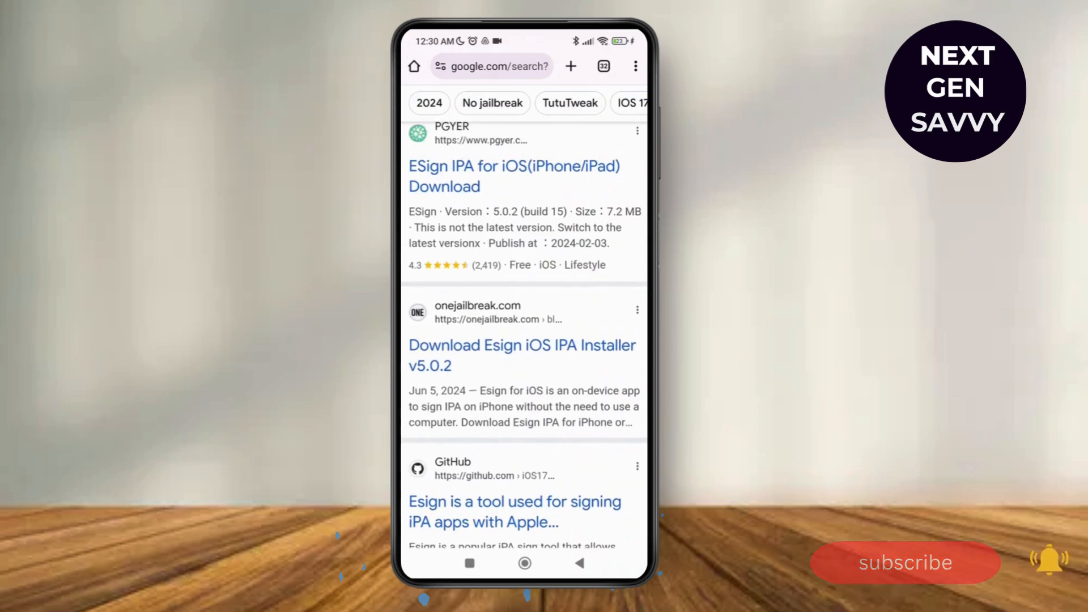
scroll("down", 3)
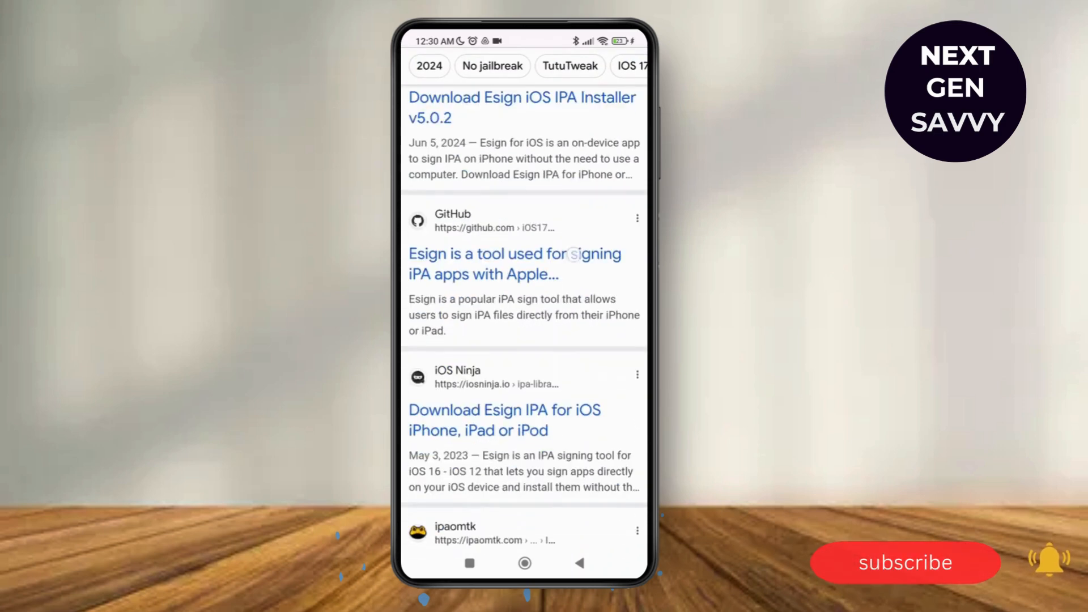
scroll("down", 3)
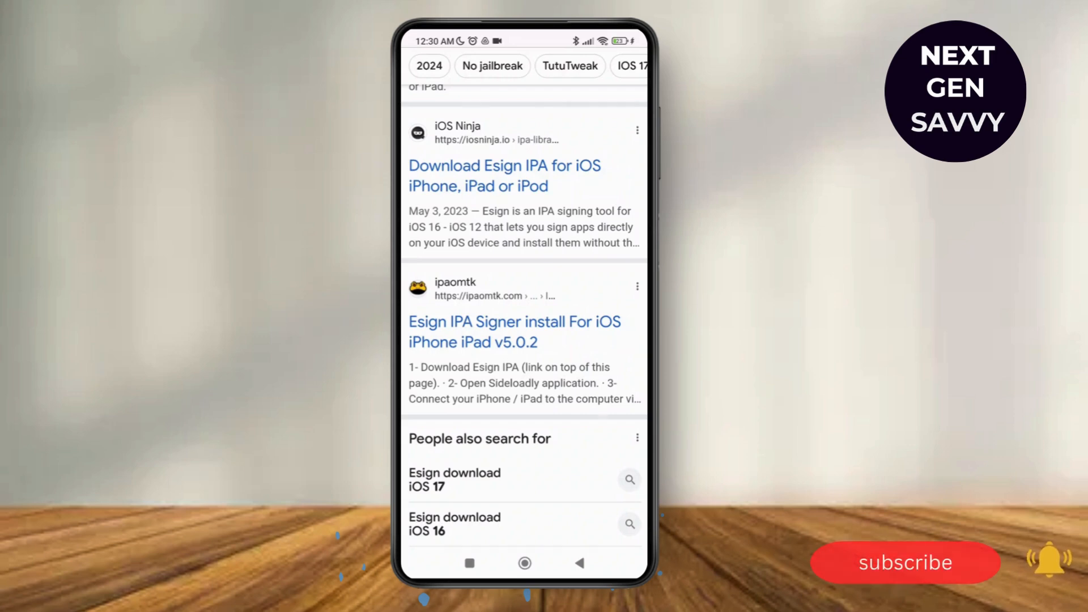
scroll("down", 3)
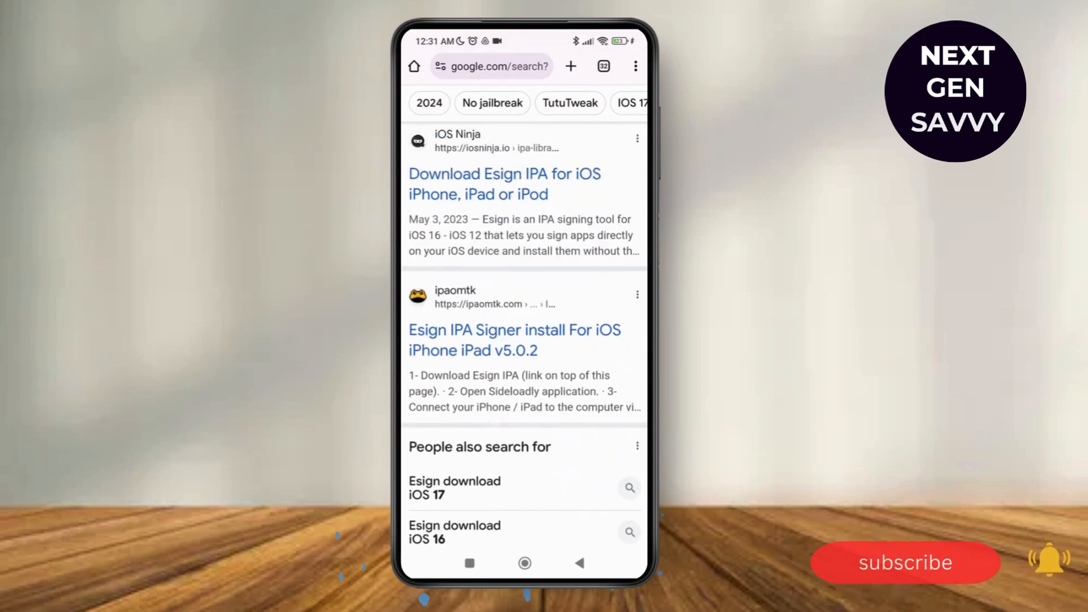
scroll("down", 3)
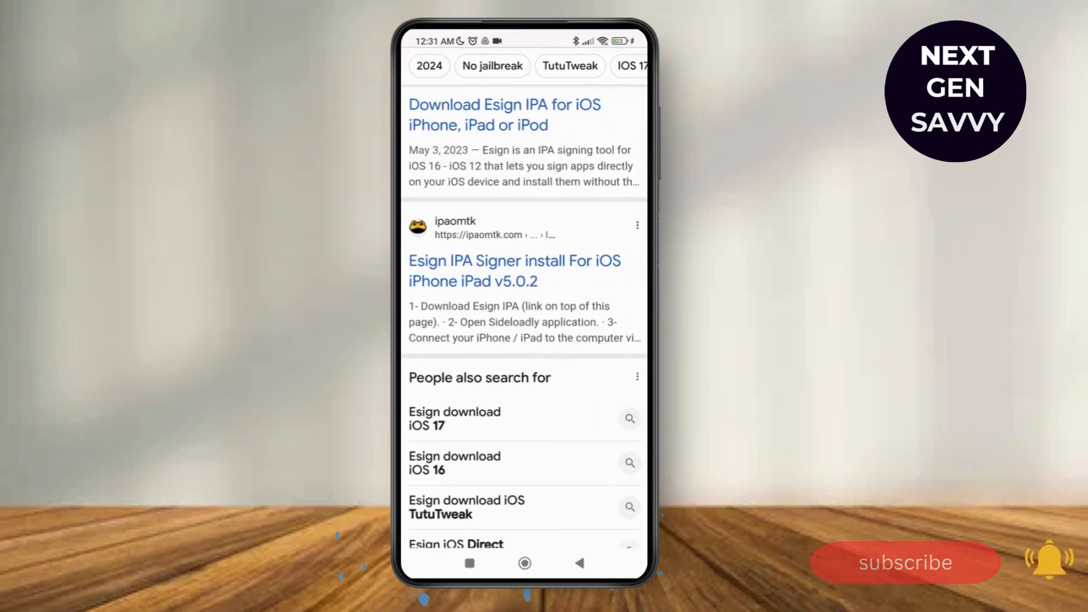
scroll("down", 3)
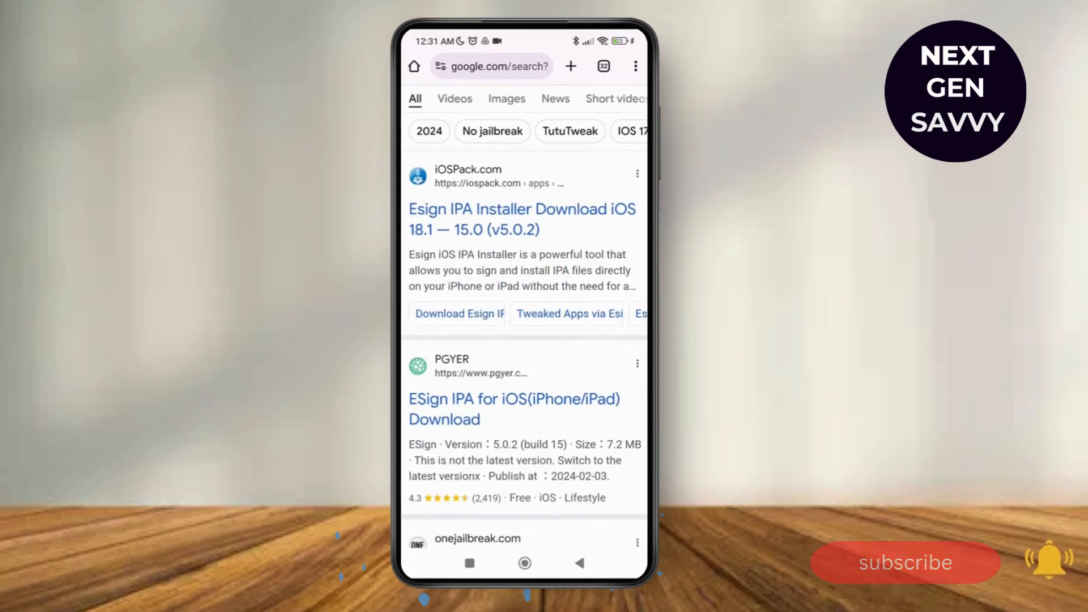
- Open the iOSPack.com 'Esign IPA Installer Download iOS' result page
left_click(521, 219)
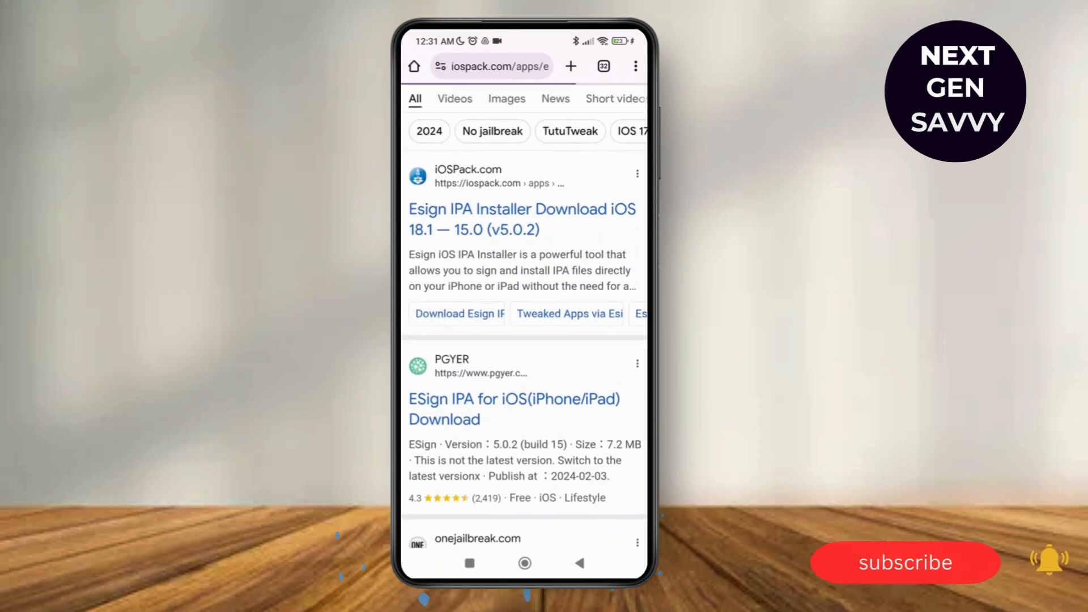
left_click(522, 219)
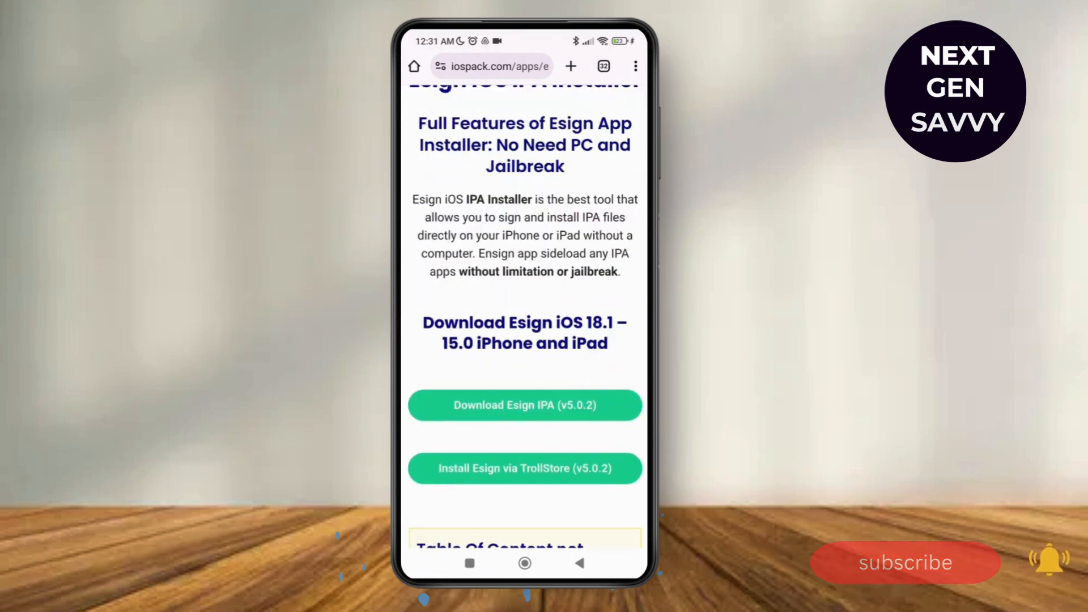